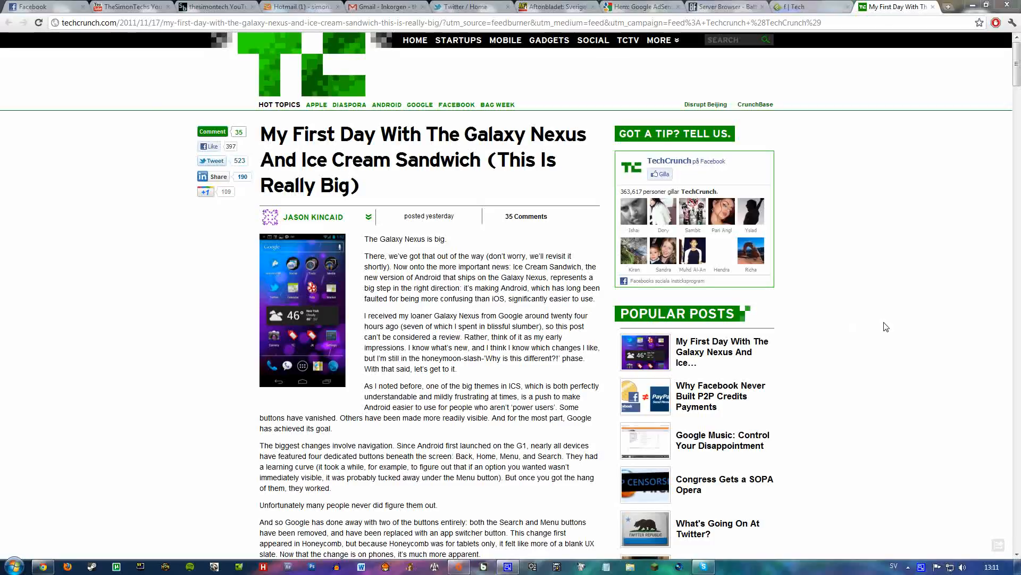
{"action": "mouse_move", "coordinate": [503, 261]}
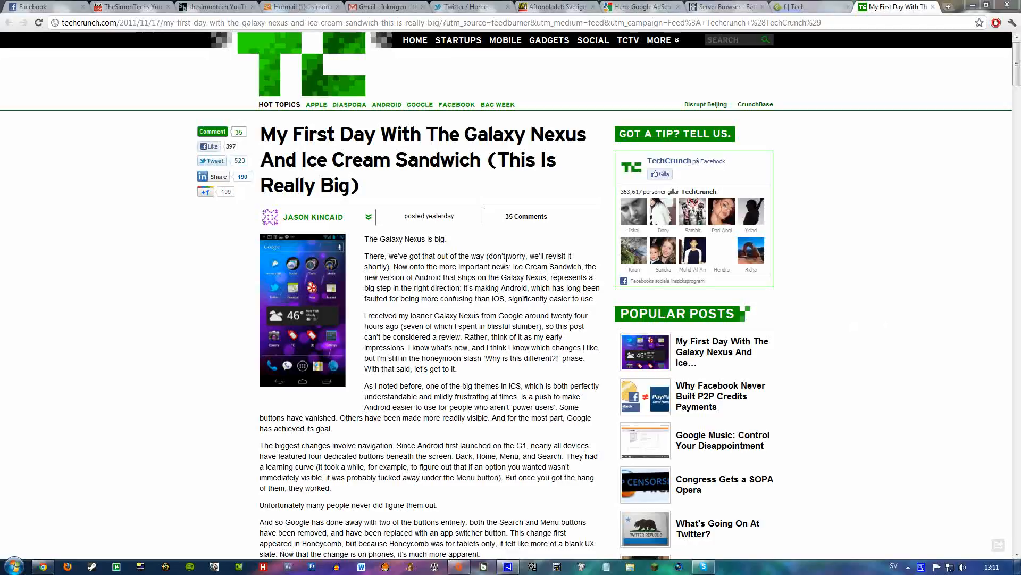
{"action": "mouse_move", "coordinate": [498, 267]}
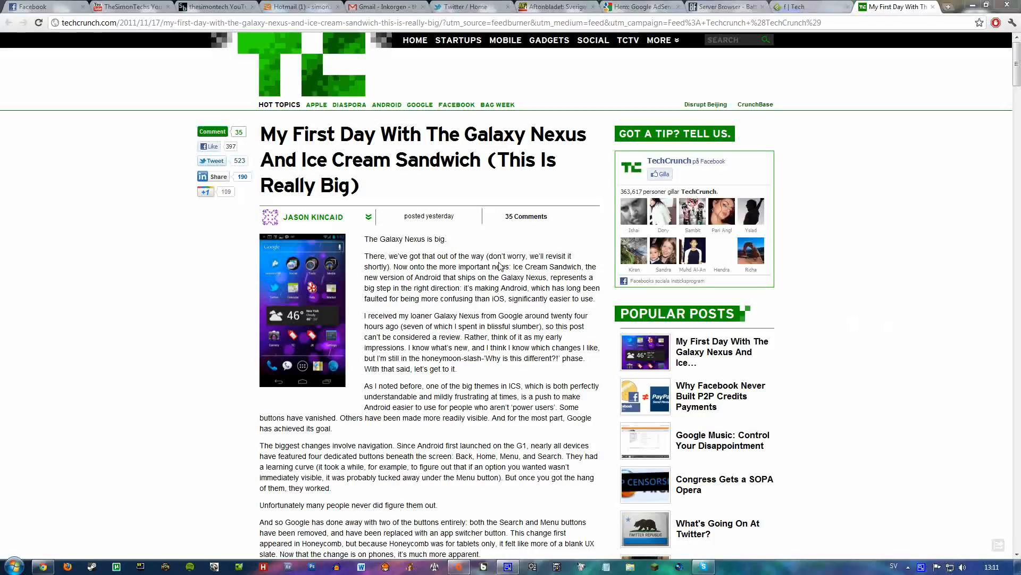
{"action": "mouse_move", "coordinate": [456, 345]}
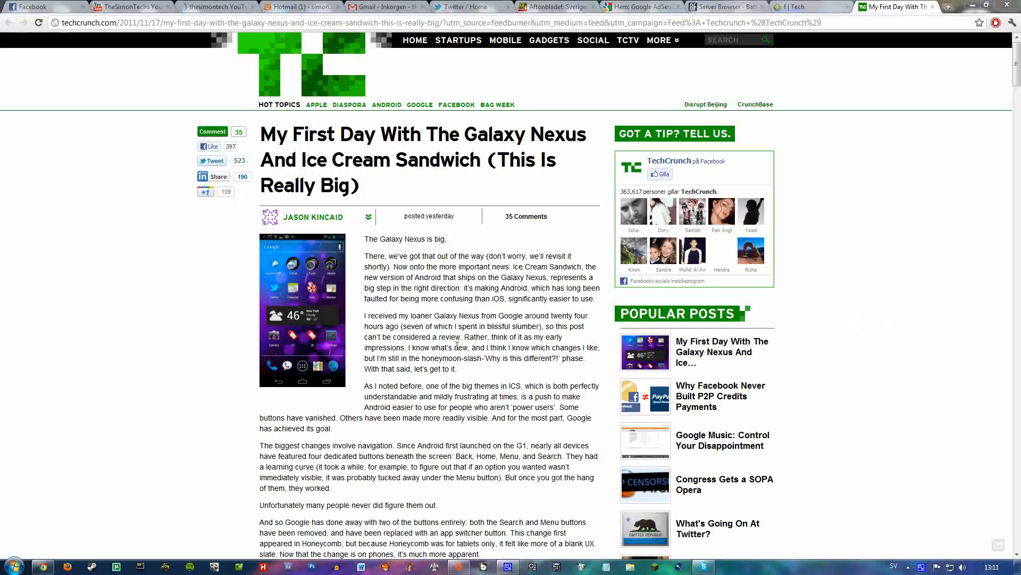
{"action": "mouse_move", "coordinate": [448, 395]}
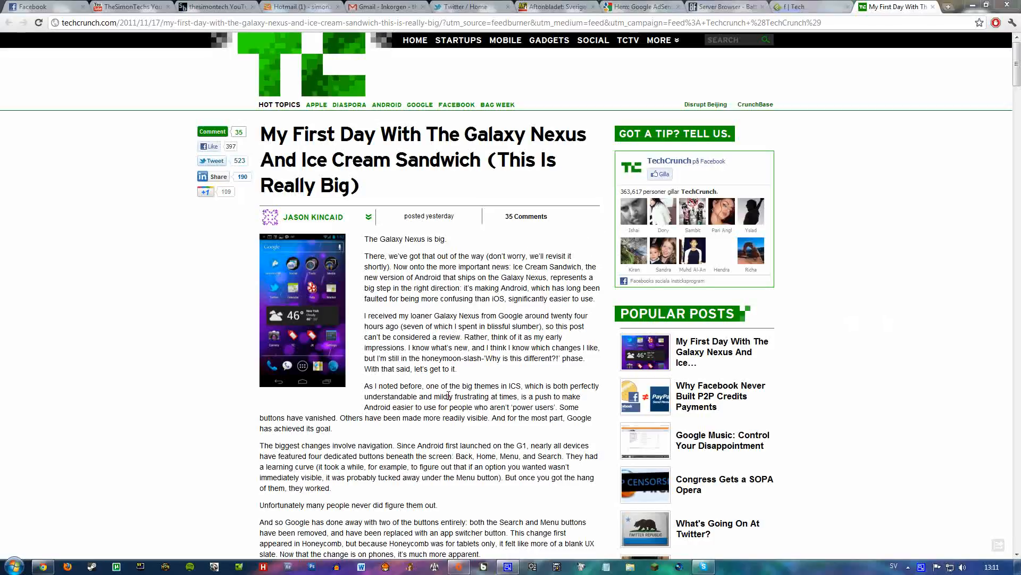
{"action": "mouse_move", "coordinate": [990, 142]}
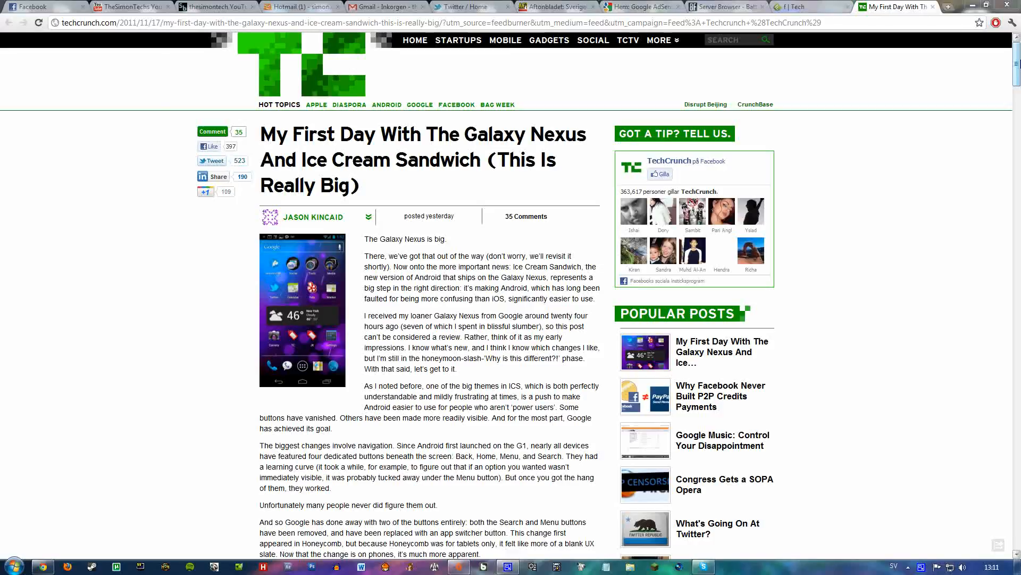
{"action": "scroll", "scroll_direction": "down", "scroll_amount": 3}
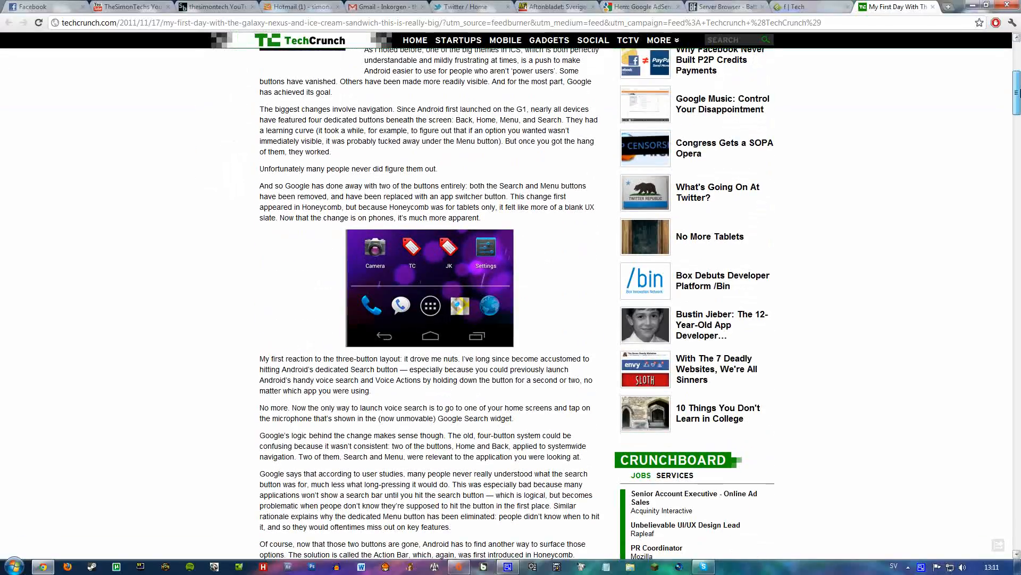
{"action": "scroll", "scroll_direction": "down", "scroll_amount": 3}
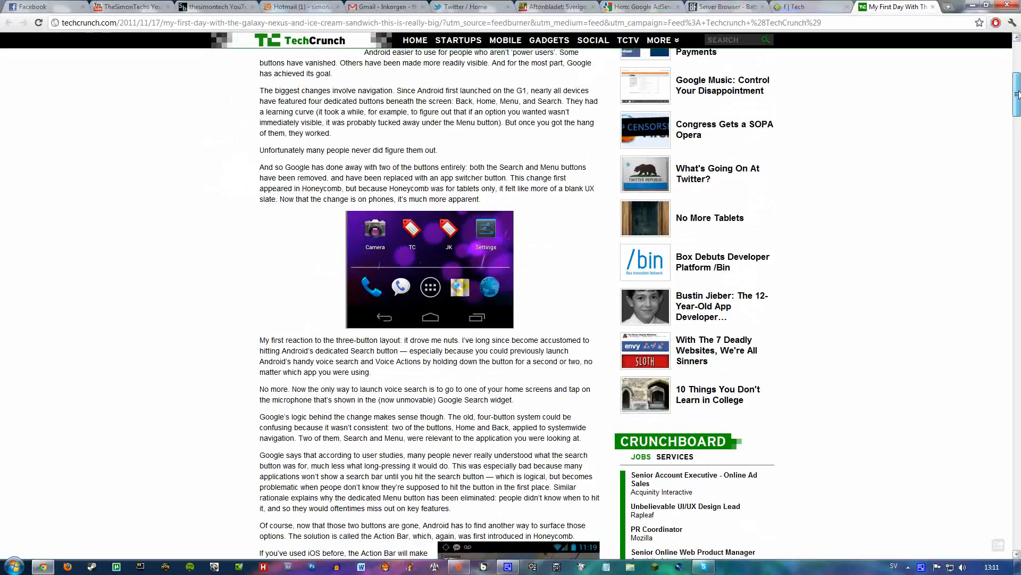
{"action": "scroll", "scroll_direction": "down", "scroll_amount": 3}
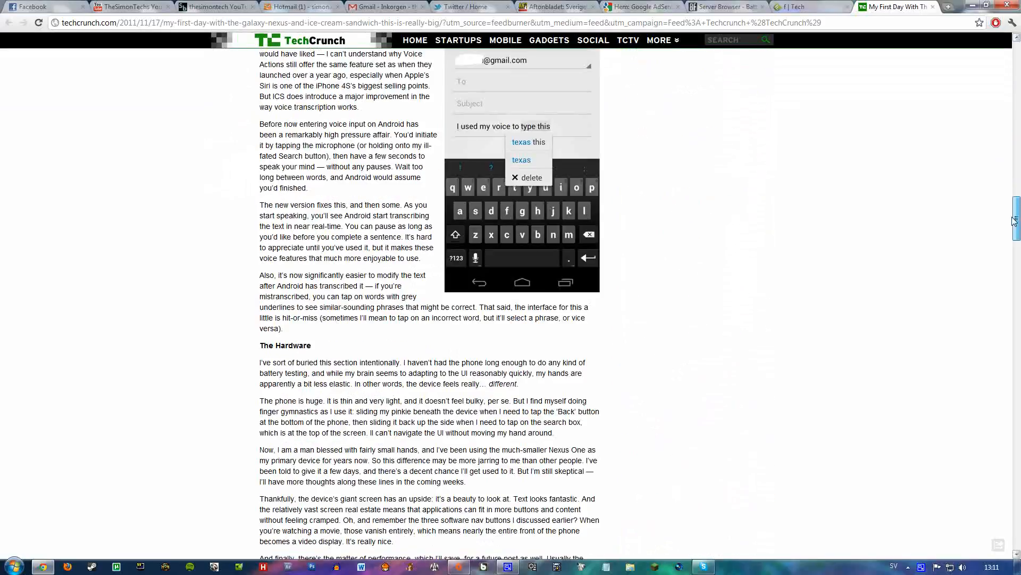
{"action": "scroll", "scroll_direction": "down", "scroll_amount": 3}
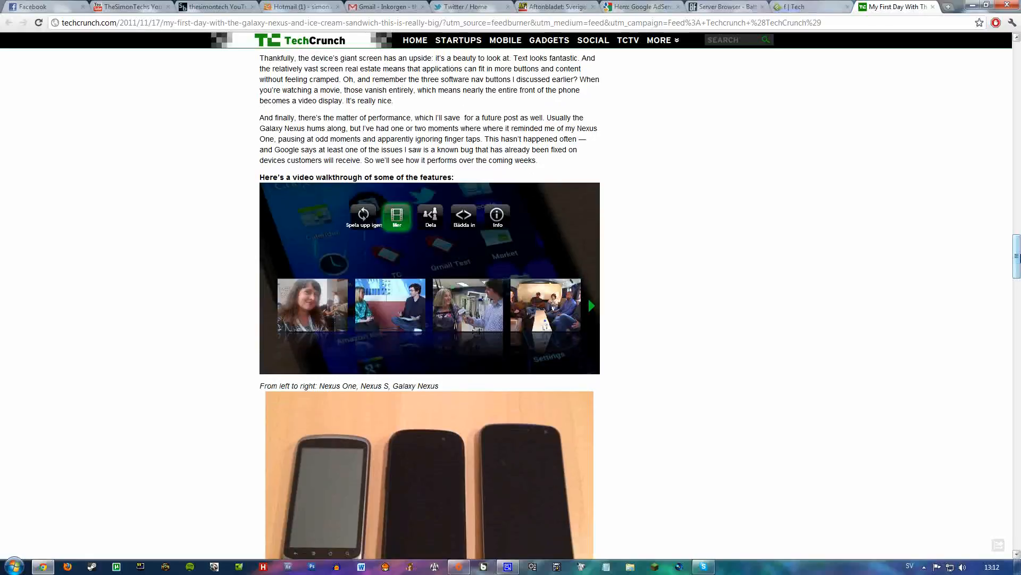
{"action": "scroll", "scroll_direction": "up", "scroll_amount": 3}
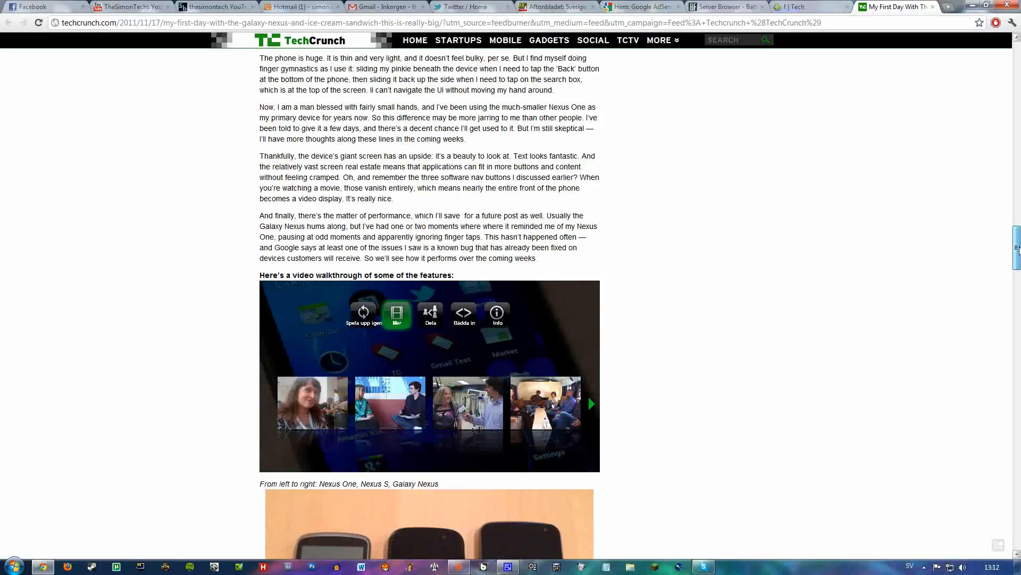
{"action": "scroll", "scroll_direction": "down", "scroll_amount": 3}
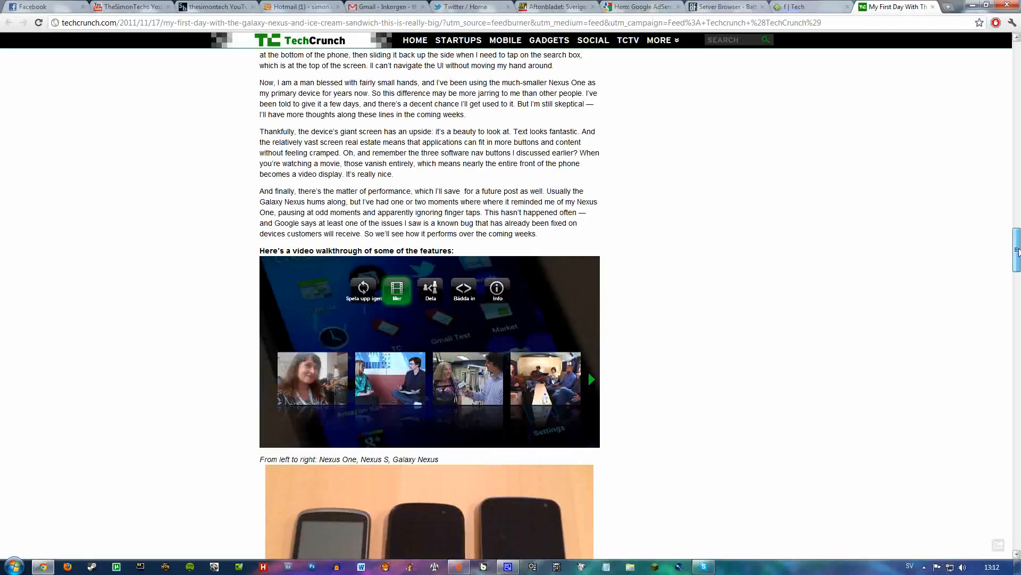
{"action": "scroll", "scroll_direction": "down", "scroll_amount": 3}
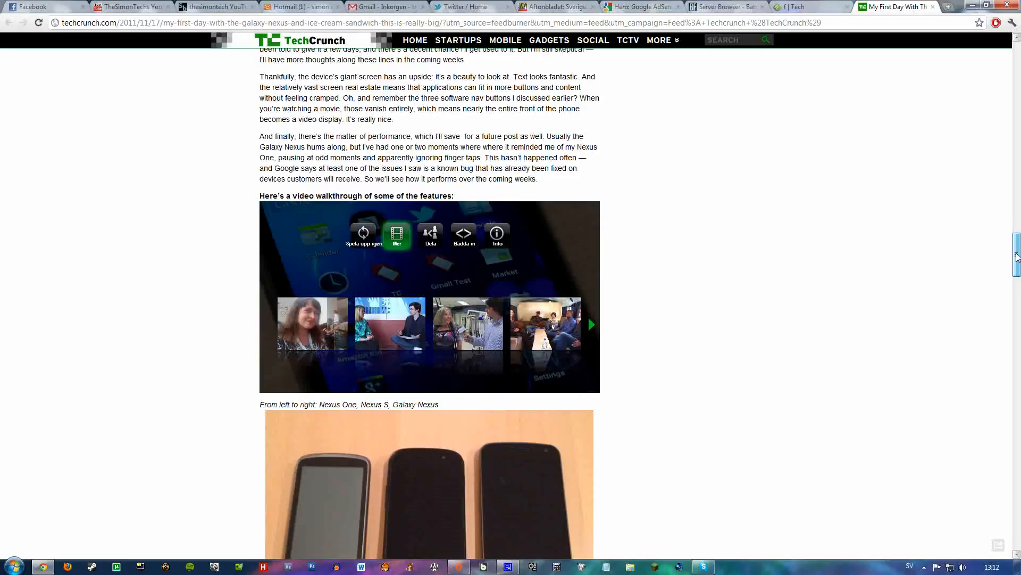
{"action": "scroll", "scroll_direction": "down", "scroll_amount": 3}
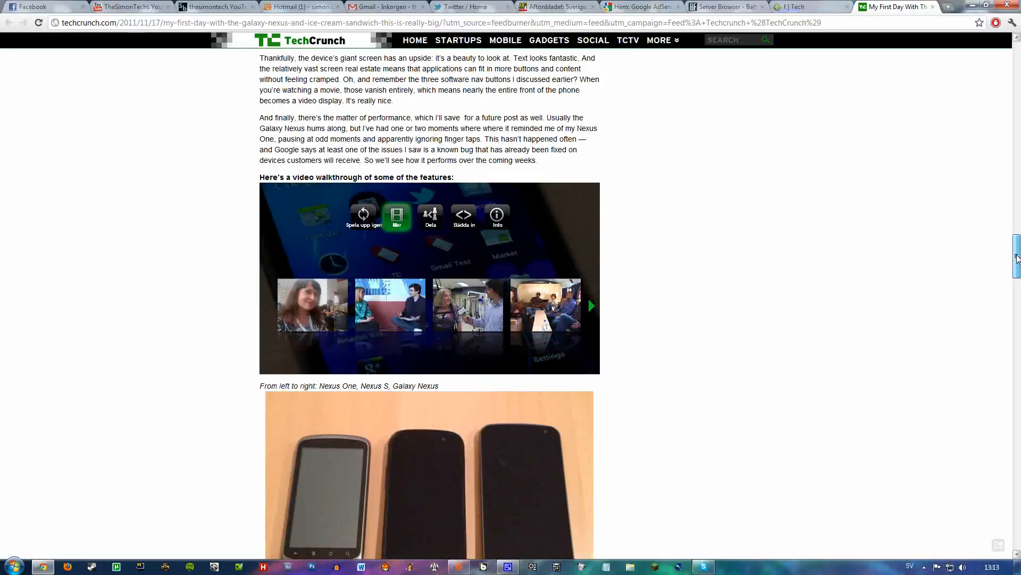
{"action": "scroll", "scroll_direction": "down", "scroll_amount": 3}
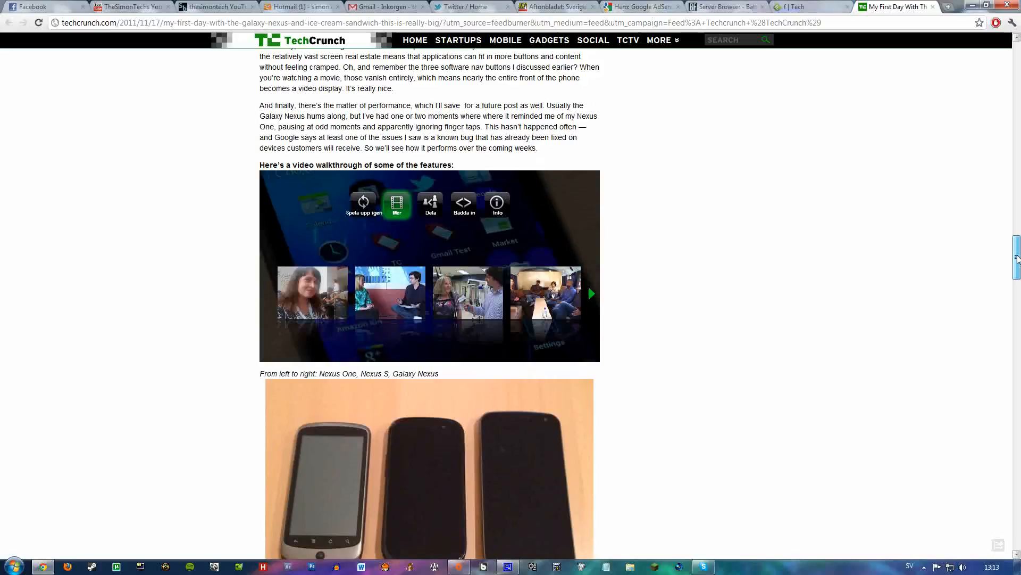
{"action": "scroll", "scroll_direction": "up", "scroll_amount": 3}
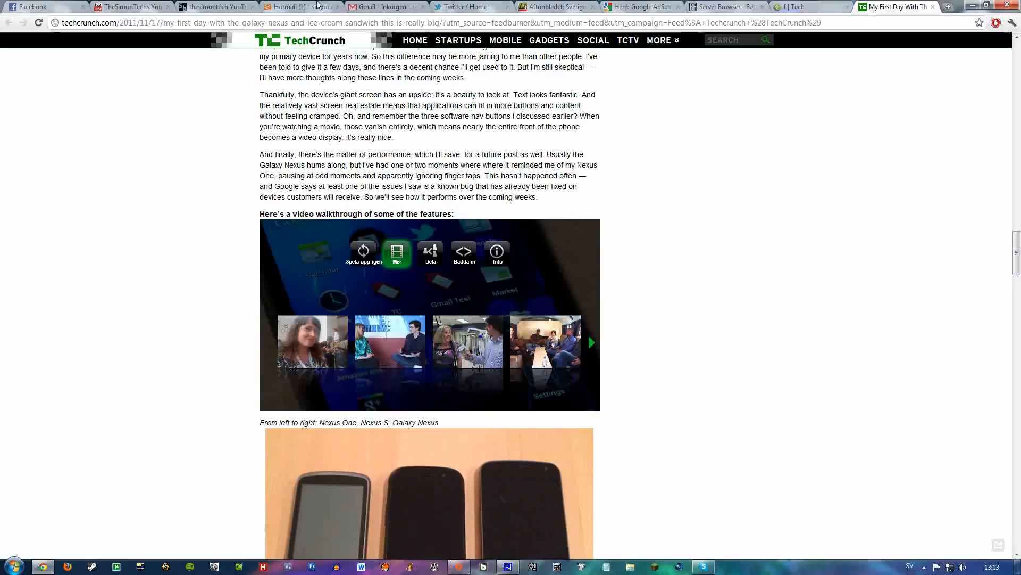
{"action": "mouse_move", "coordinate": [783, 259]}
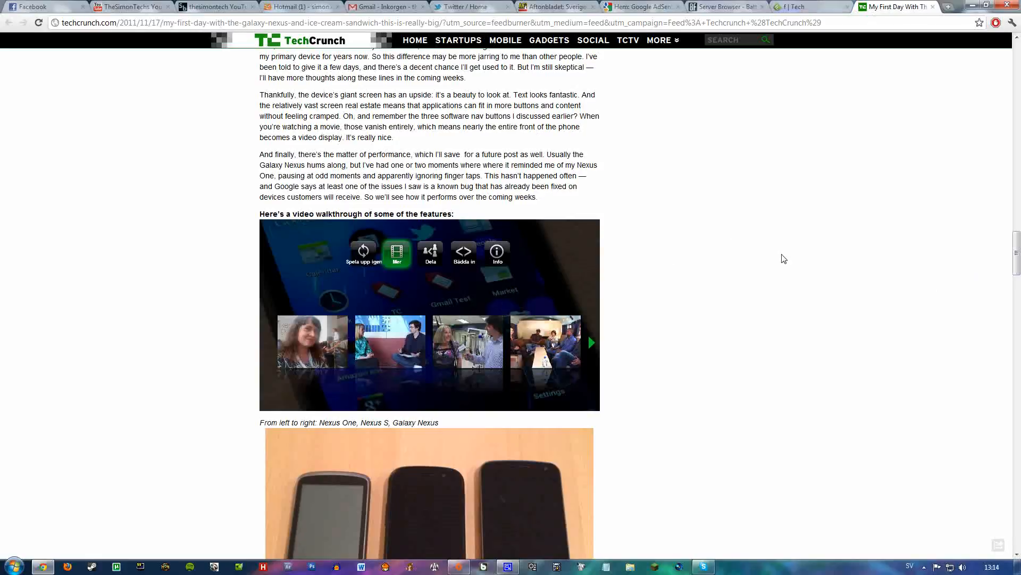
{"action": "mouse_move", "coordinate": [769, 505]}
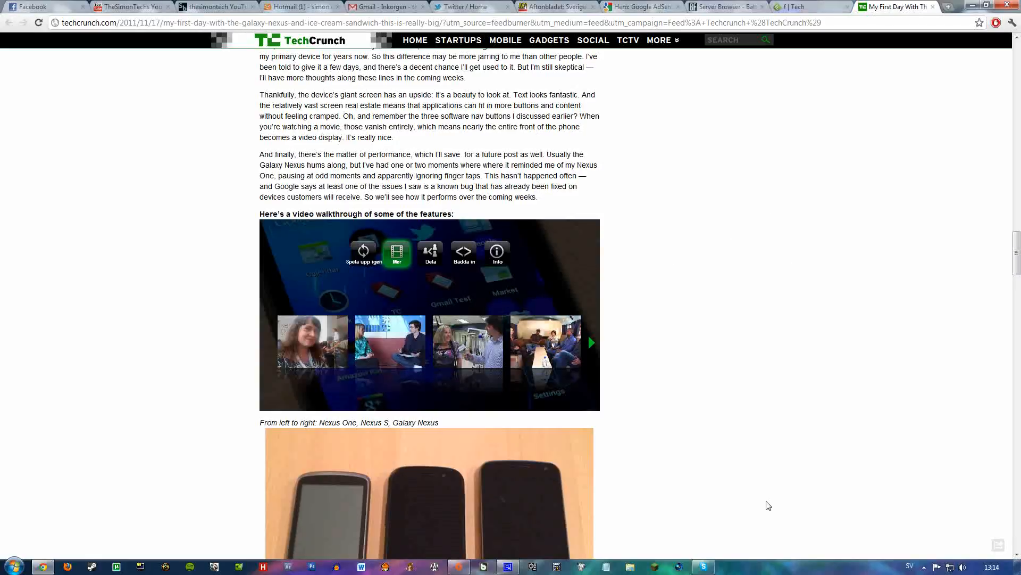